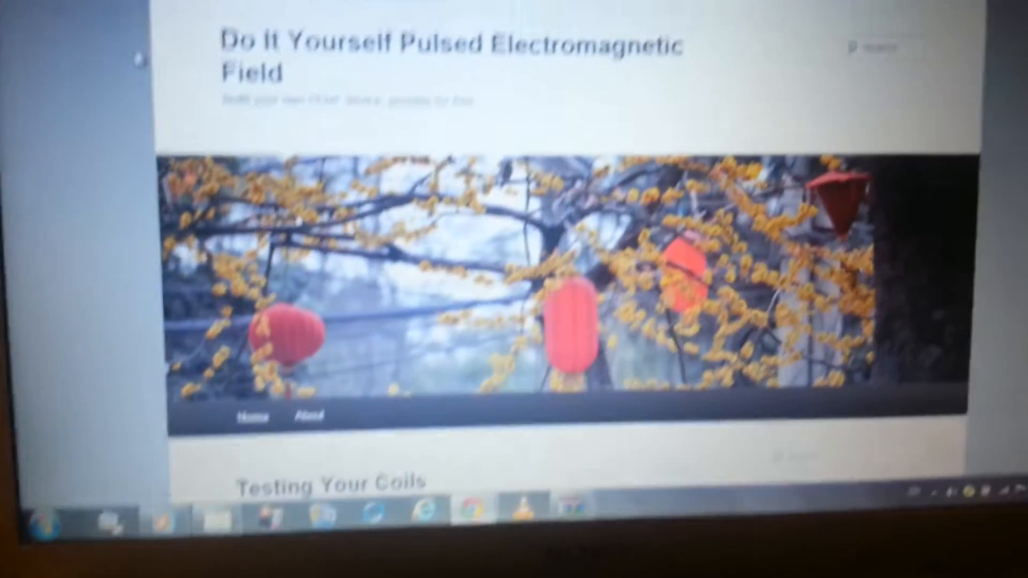
scroll(down, 3)
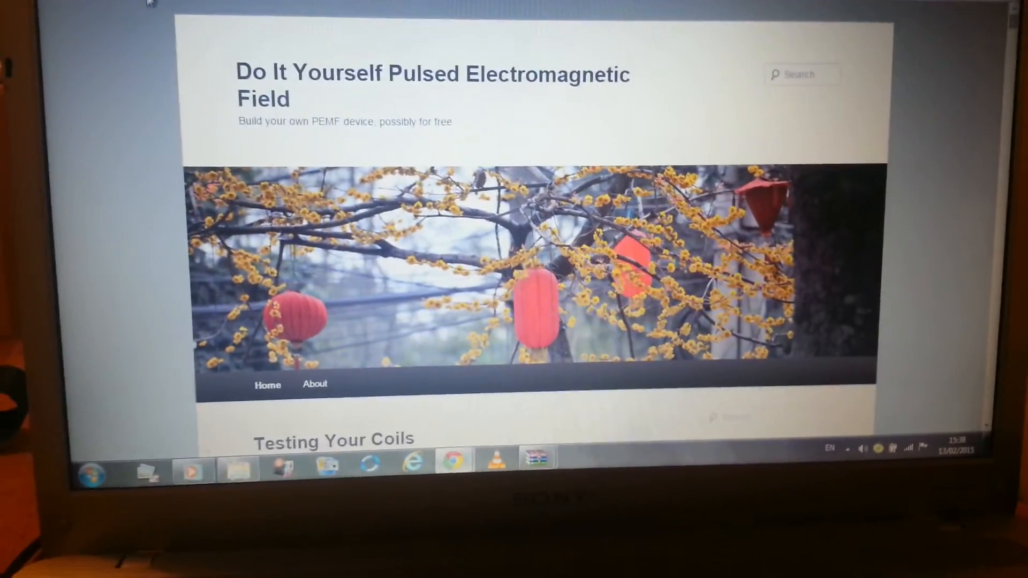
scroll(down, 3)
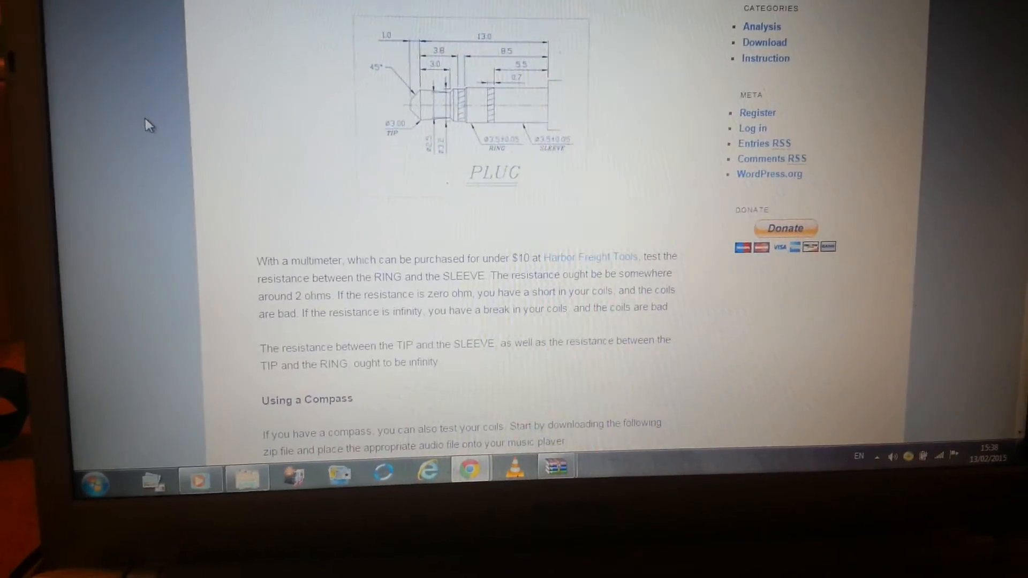